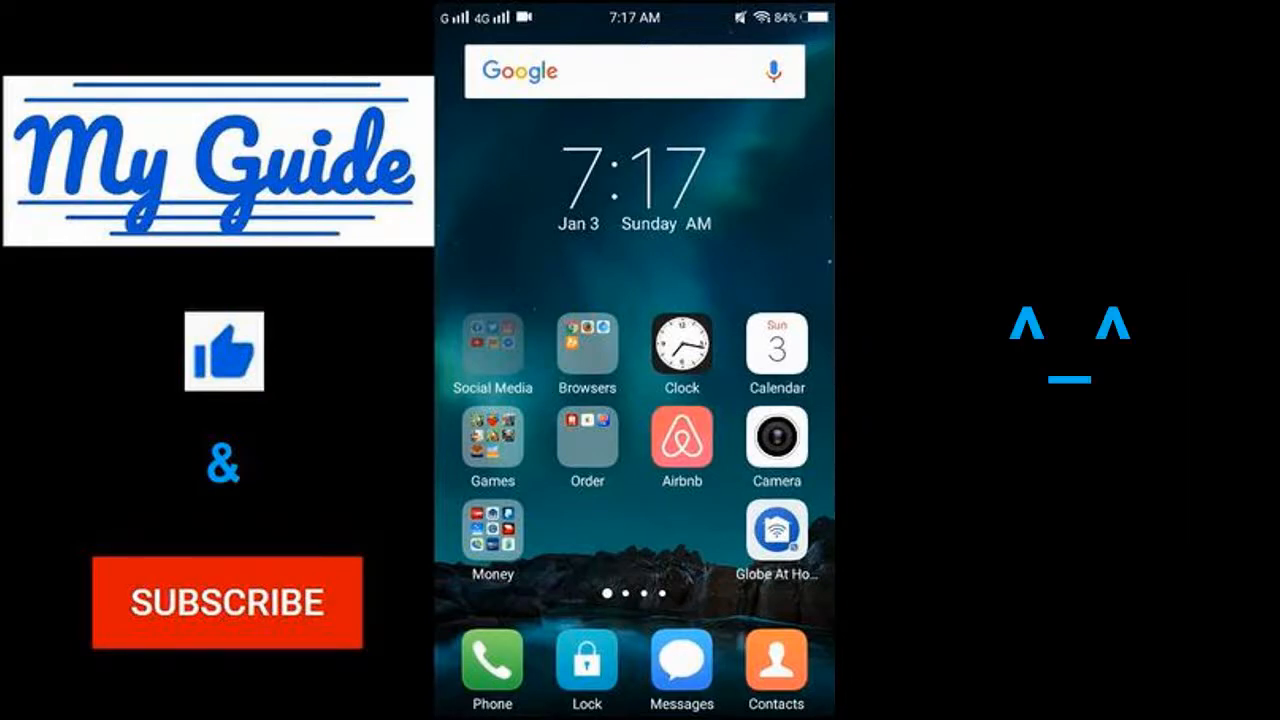
Step: Launch Facebook from the Social Media folder on the home screen
click(492, 344)
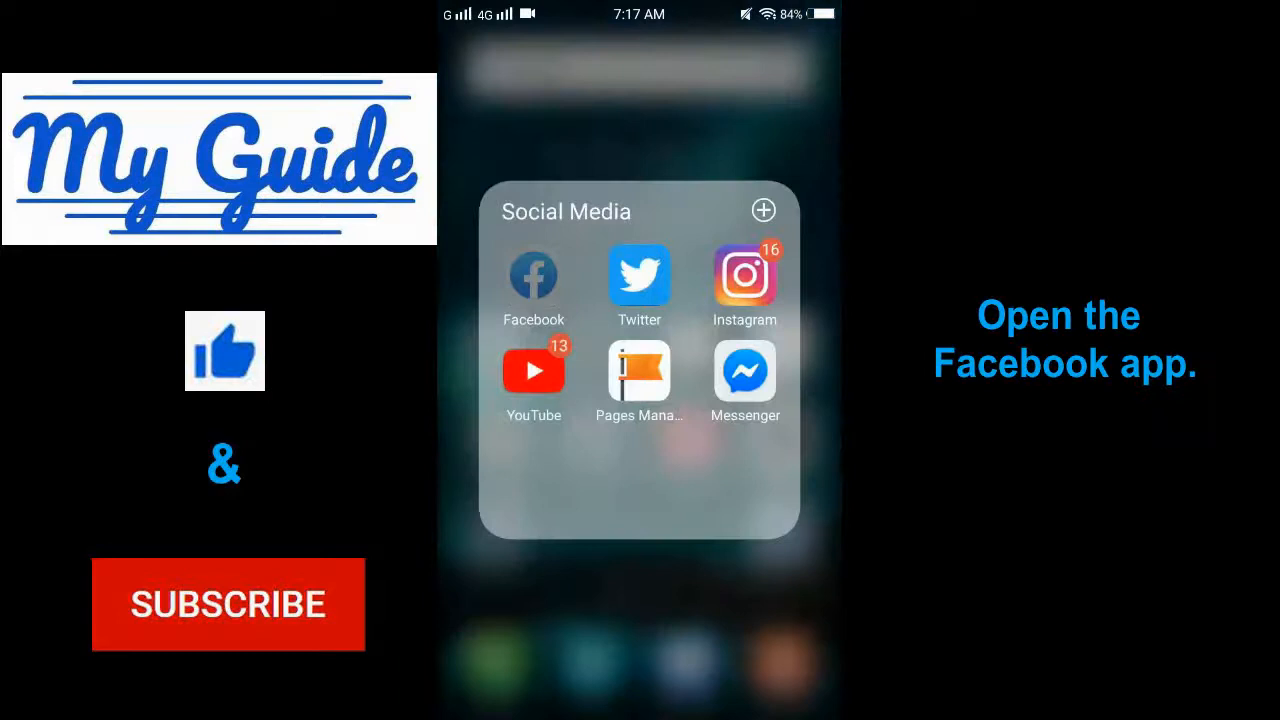
click(532, 276)
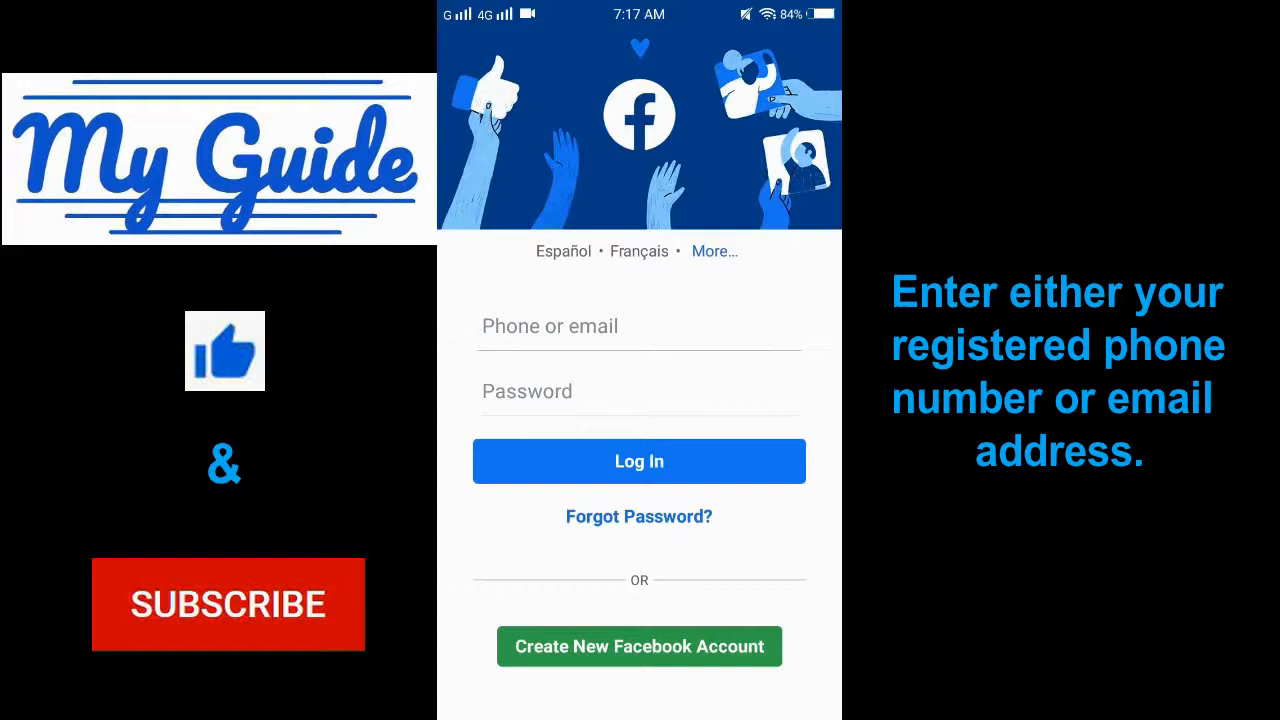
Step: Enter the account's phone or email and password and log in
click(640, 326)
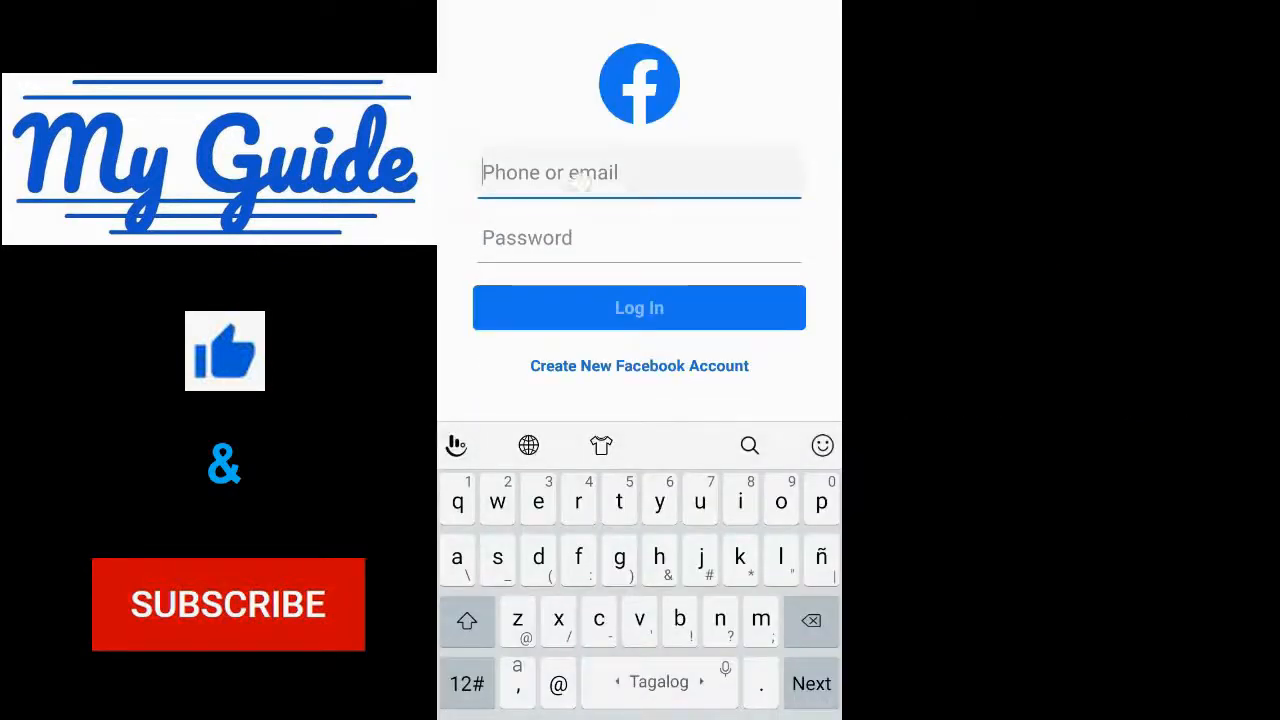
click(640, 172)
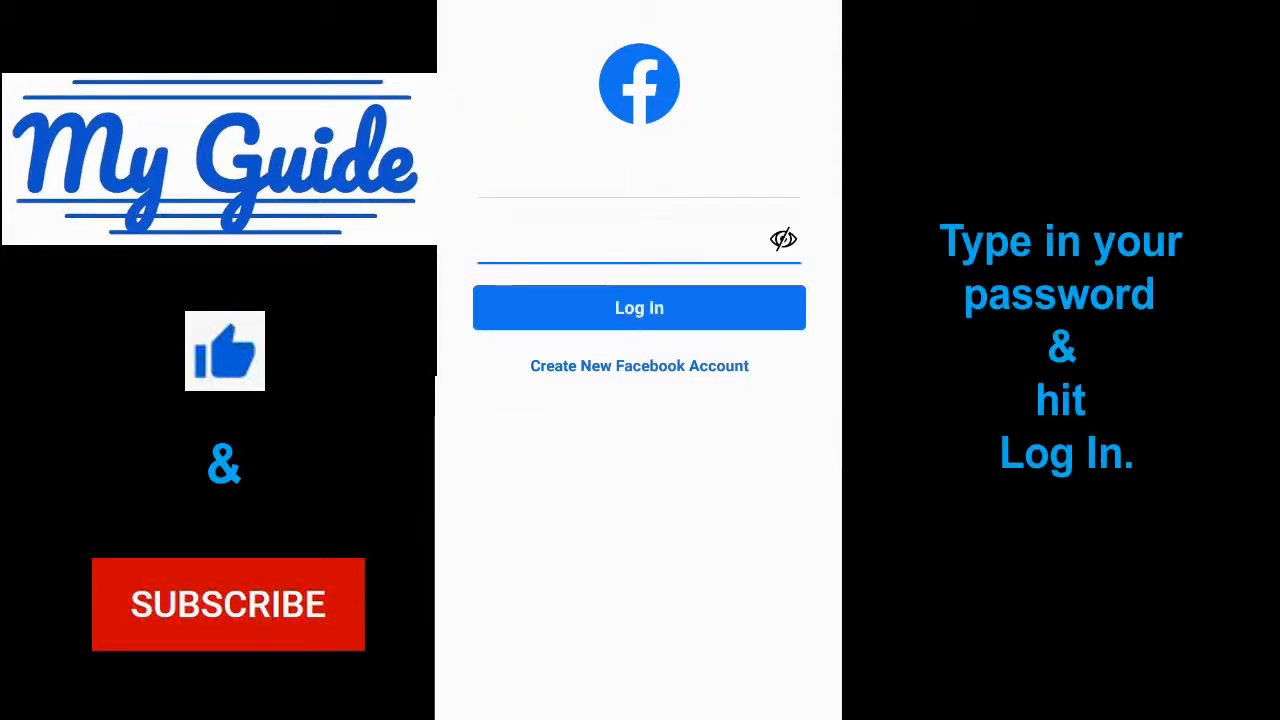
click(640, 238)
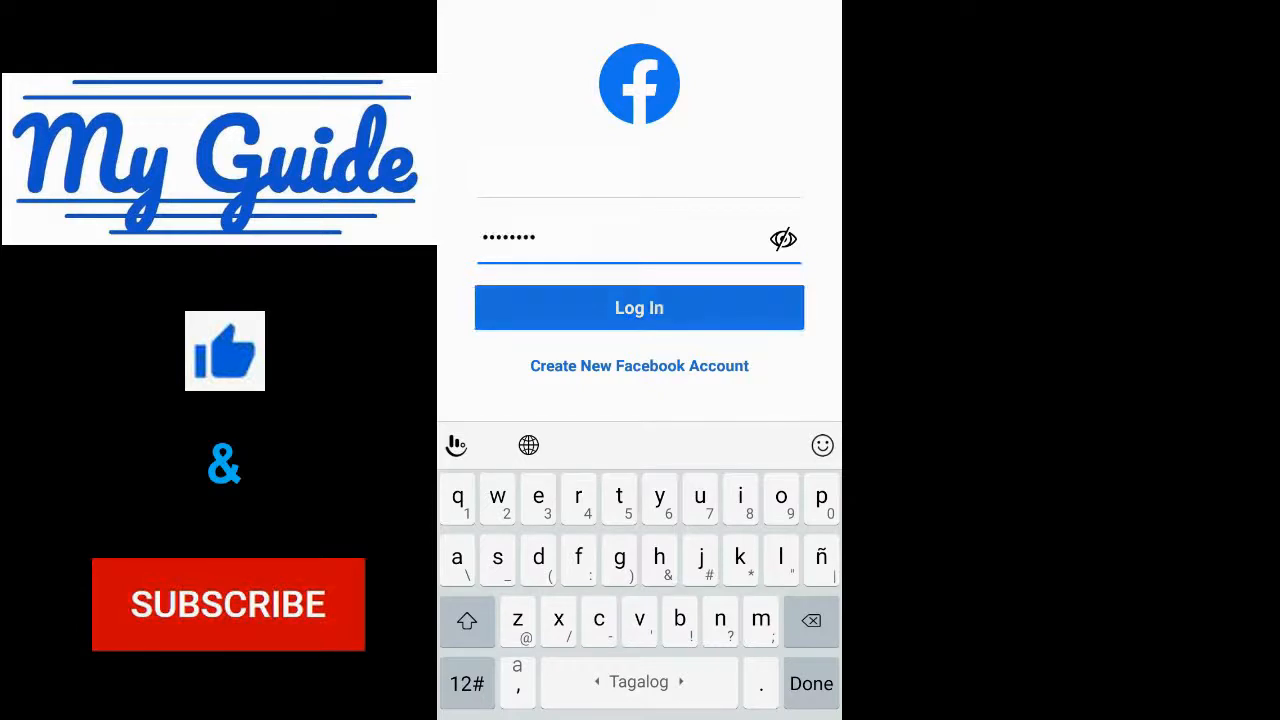
click(640, 308)
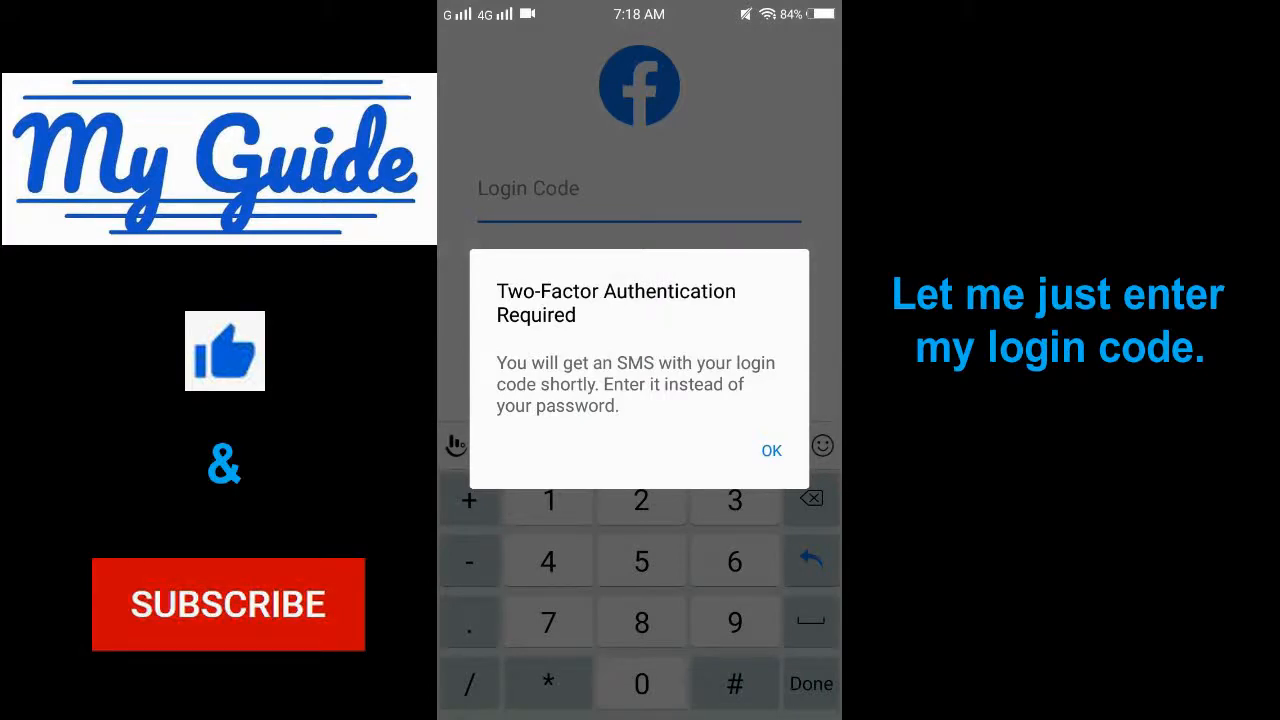
Step: Acknowledge the two-factor notice, enter the SMS login code and continue
click(772, 450)
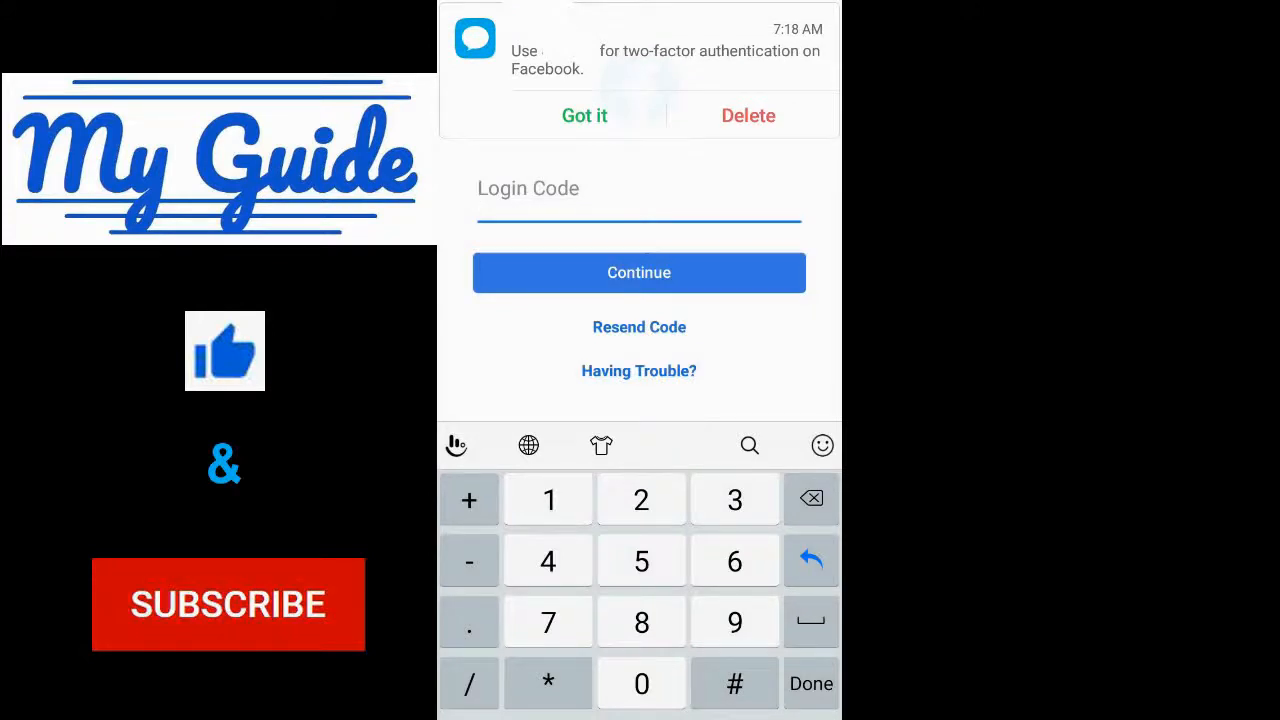
click(640, 188)
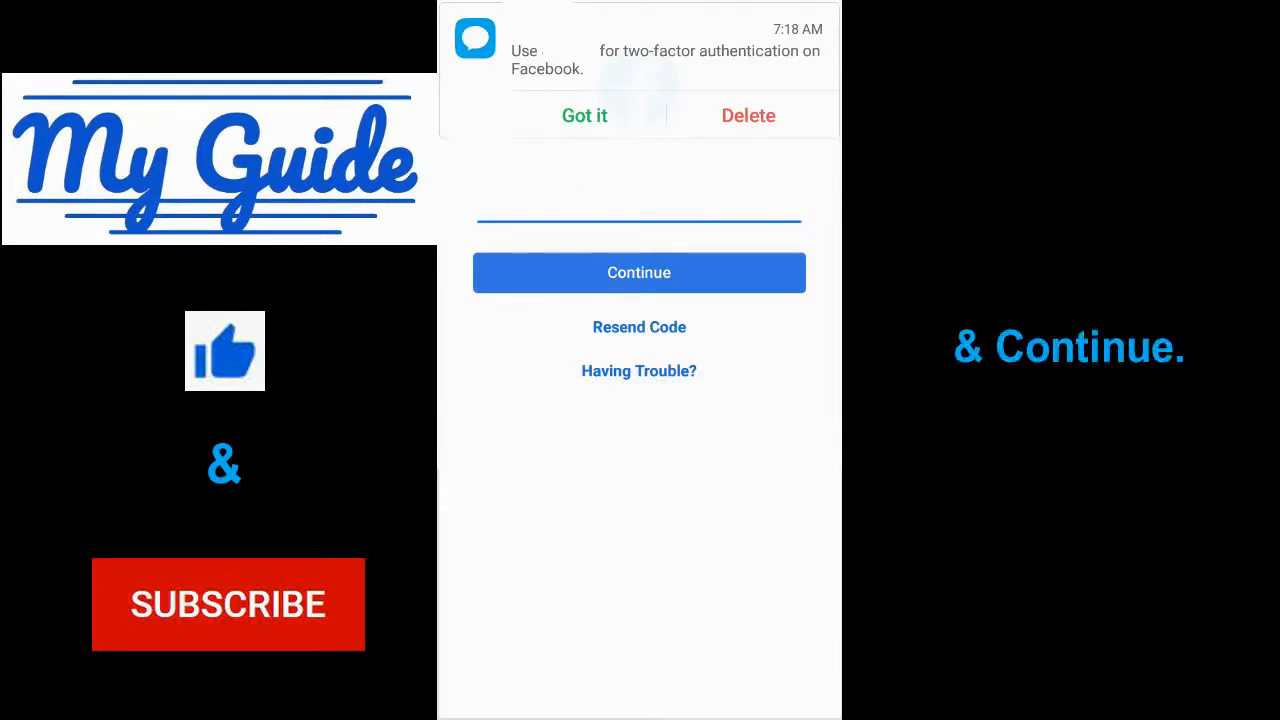
click(640, 204)
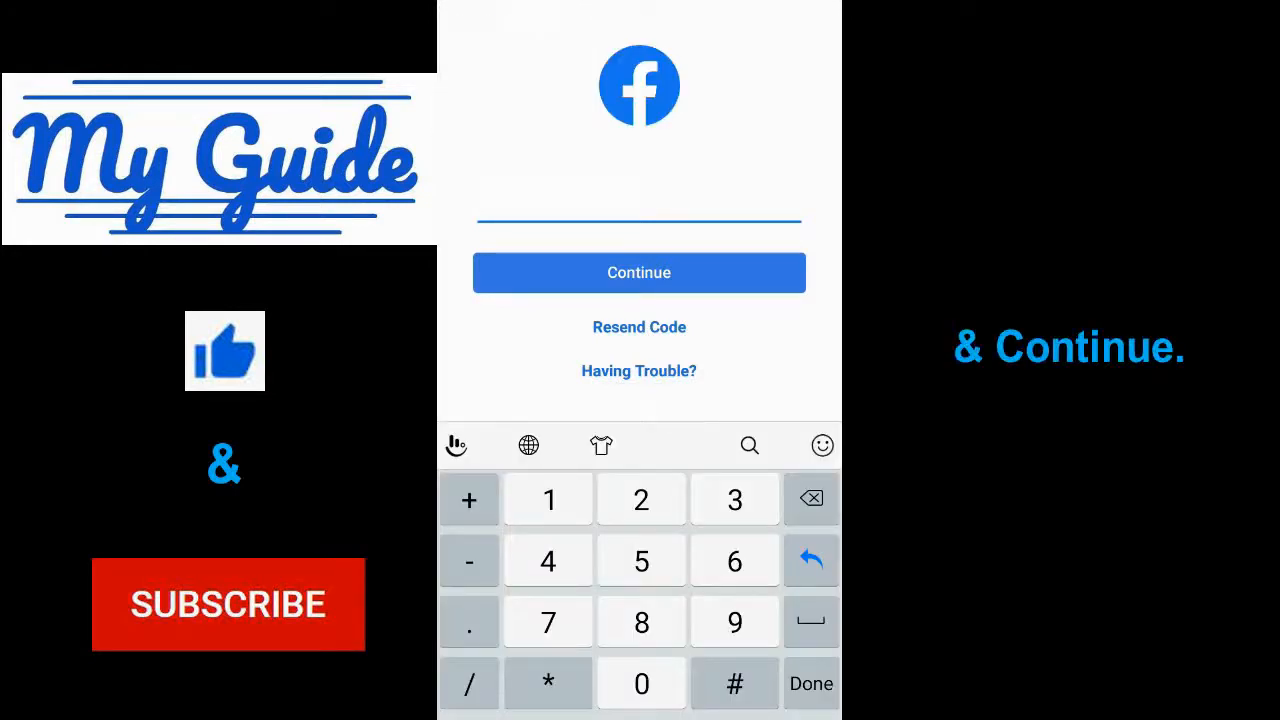
click(638, 272)
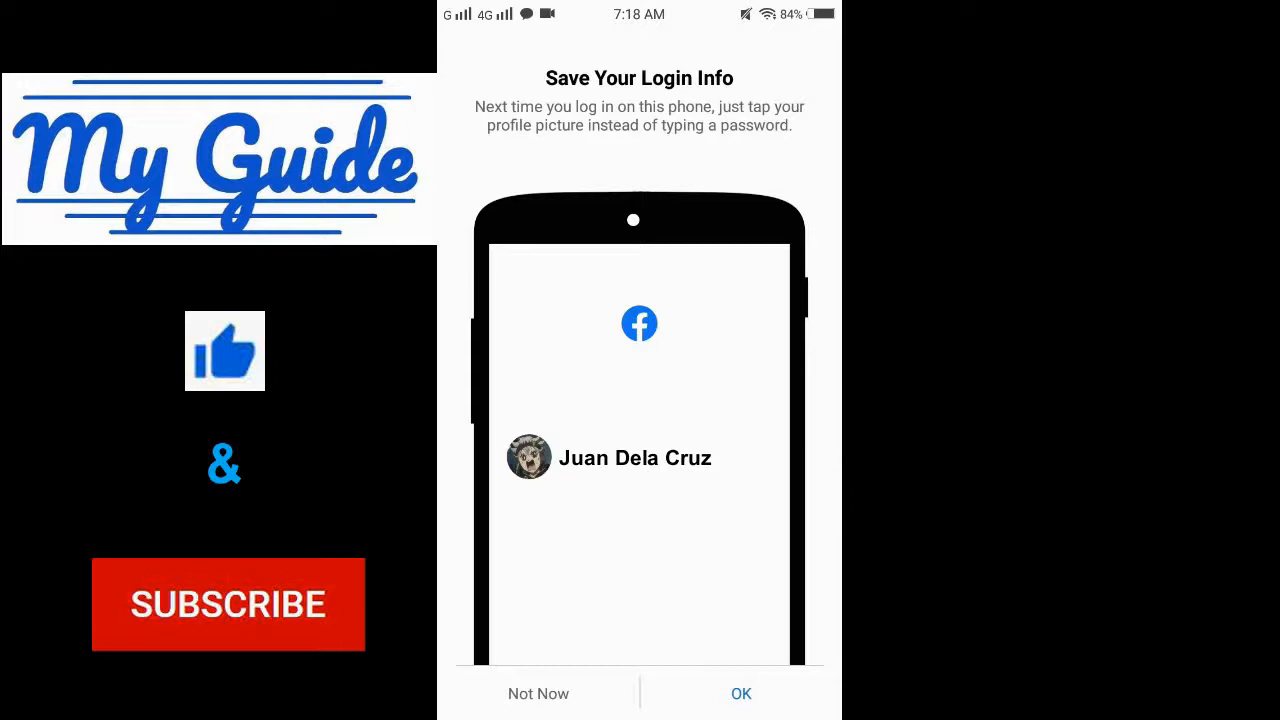
Step: Confirm saving the login info on this phone so the home feed loads
click(740, 692)
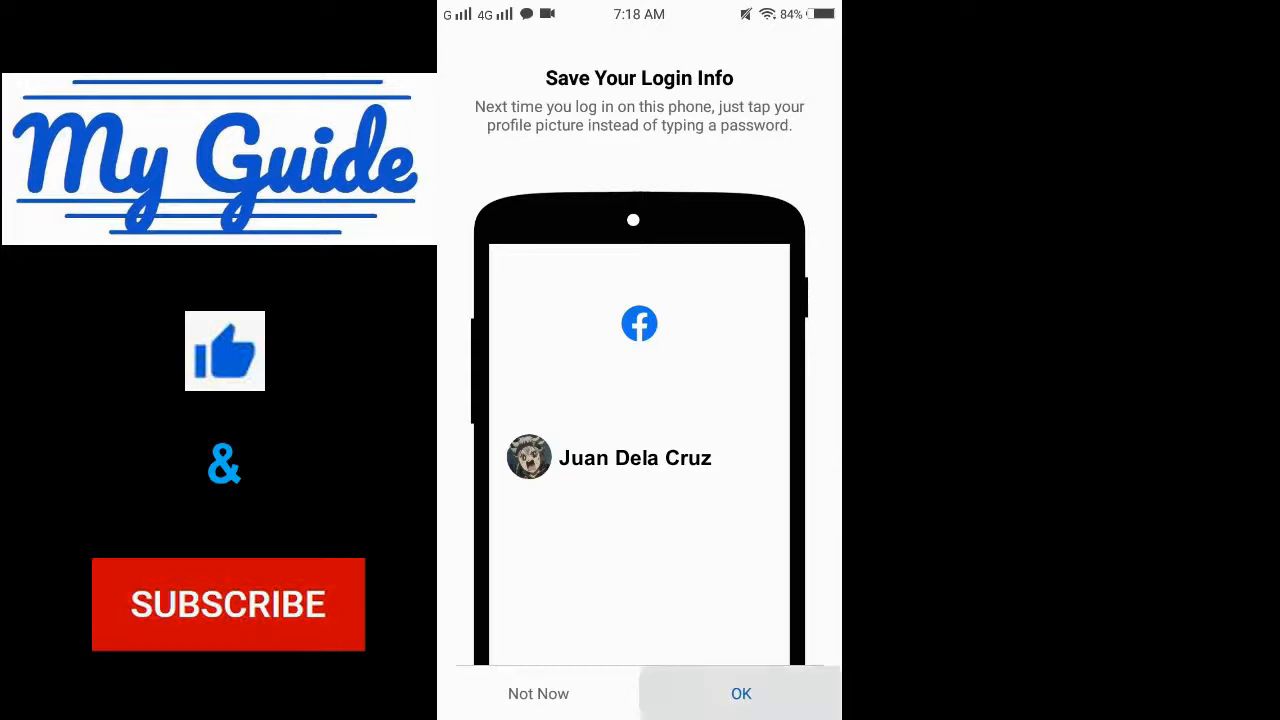
click(740, 692)
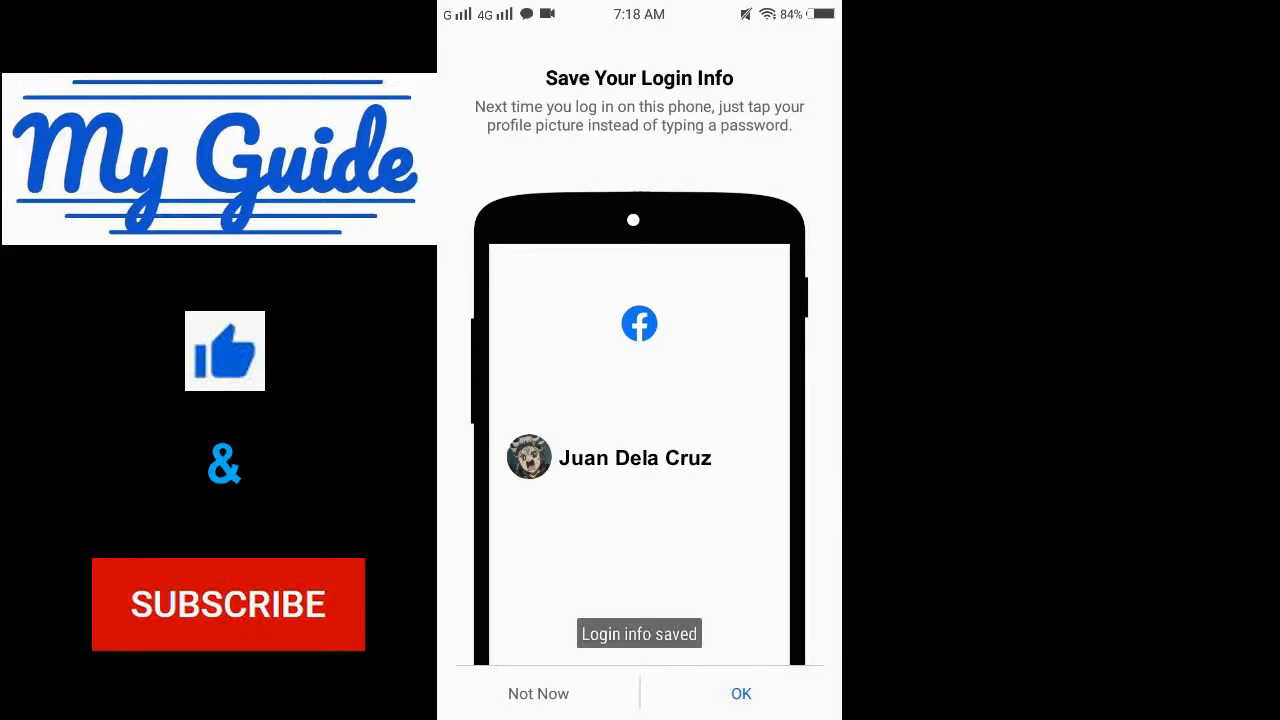
click(740, 692)
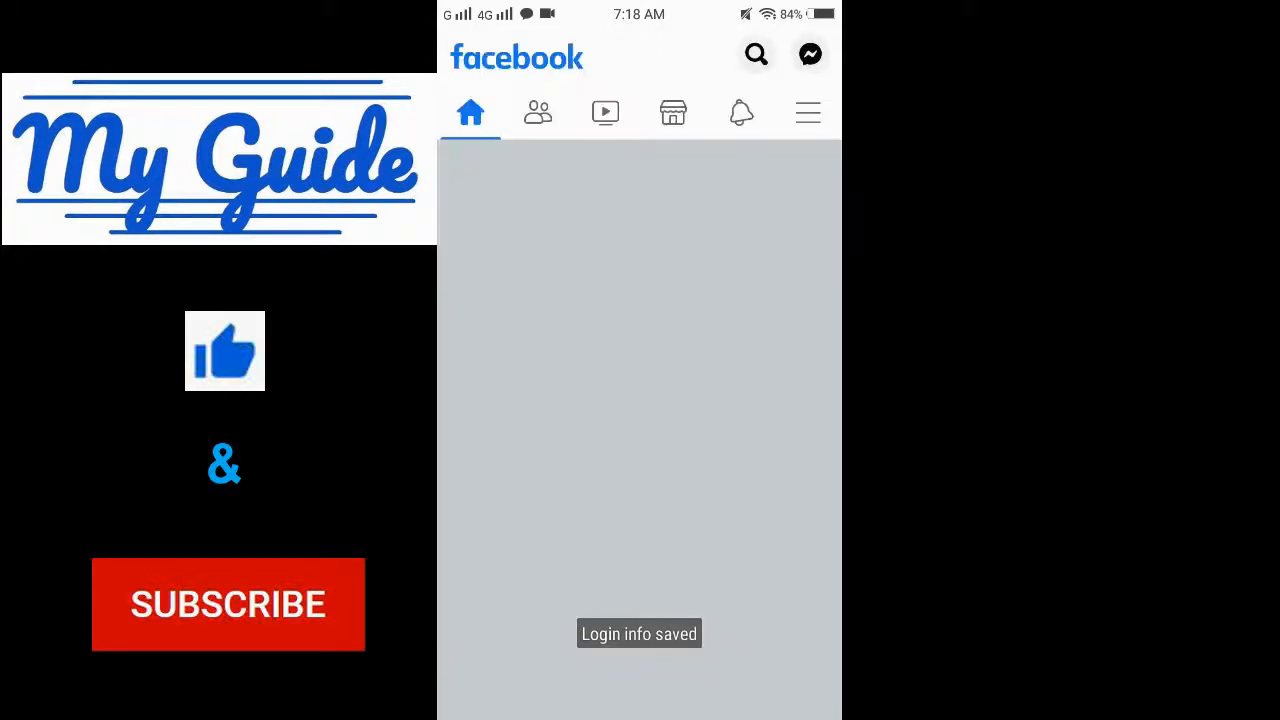